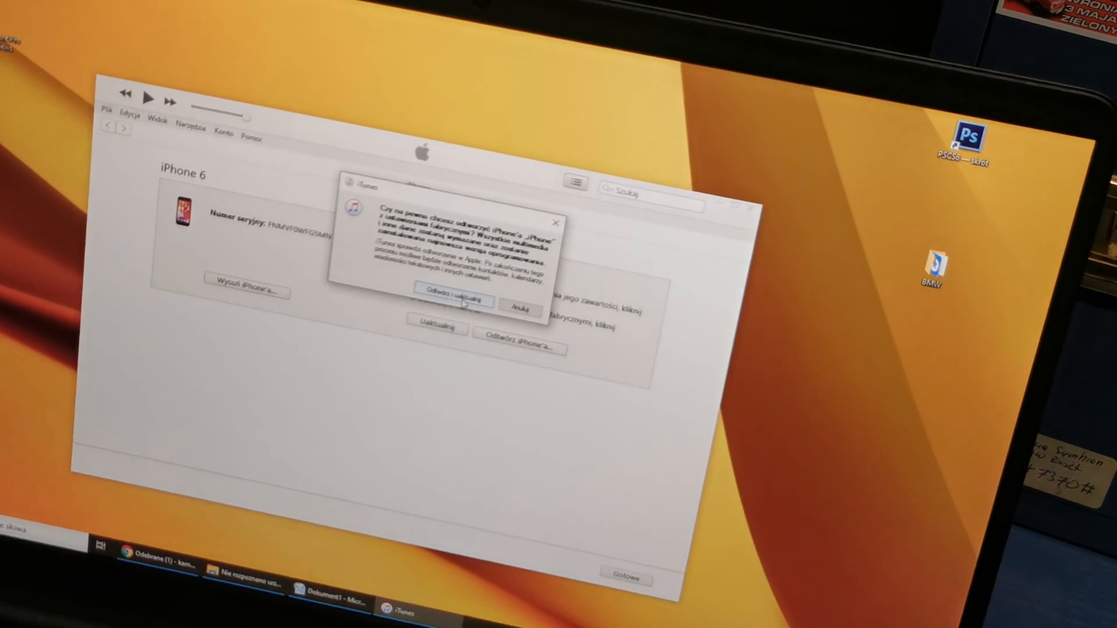
Confirm 'Odtwórz i uaktualnij' and continue past the iOS 12.4.4 notes to start the download.
{"action": "left_click", "coordinate": [460, 300]}
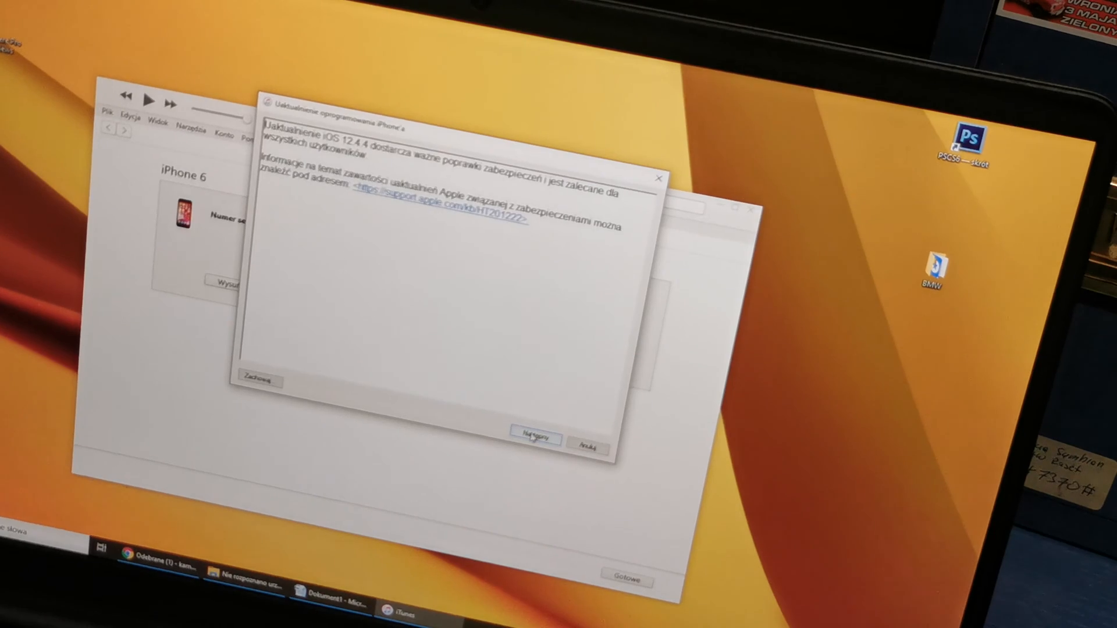
{"action": "left_click", "coordinate": [535, 438]}
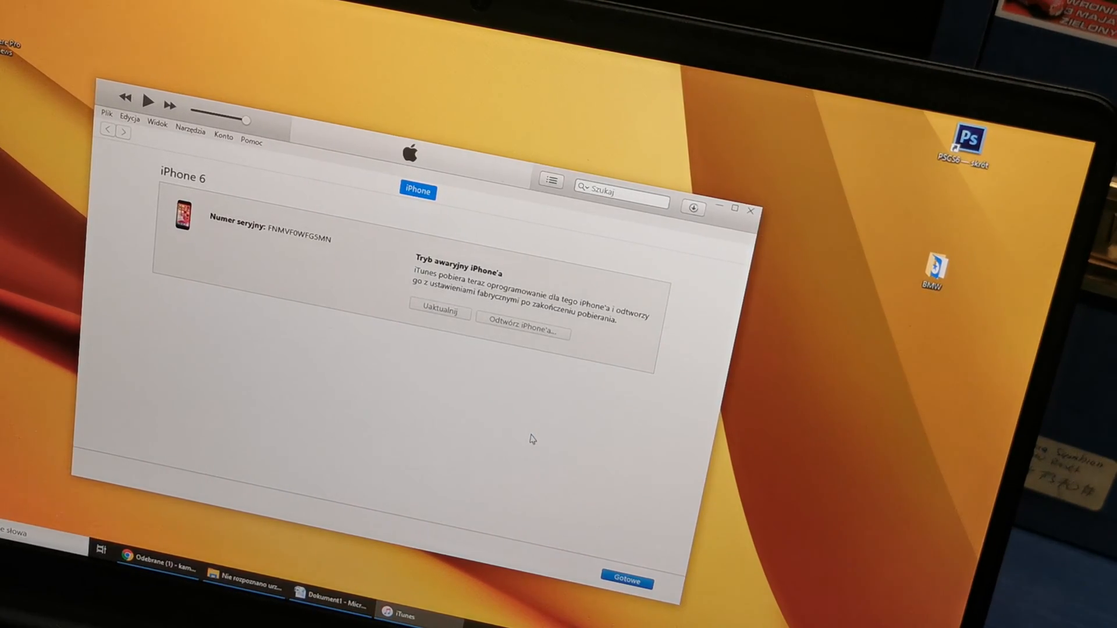
{"action": "mouse_move", "coordinate": [623, 269]}
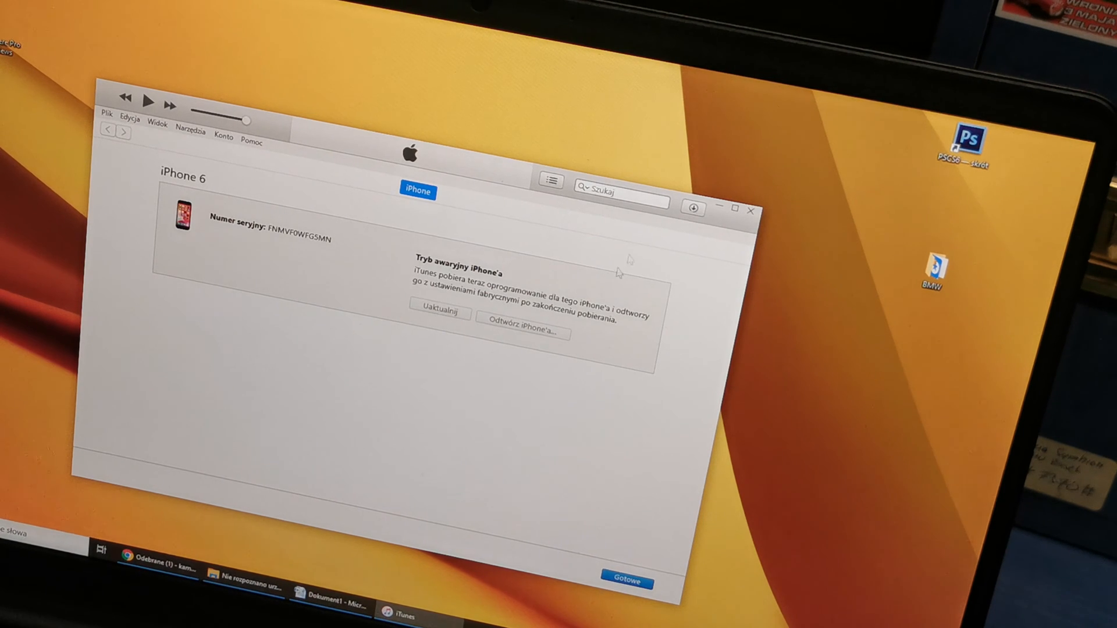